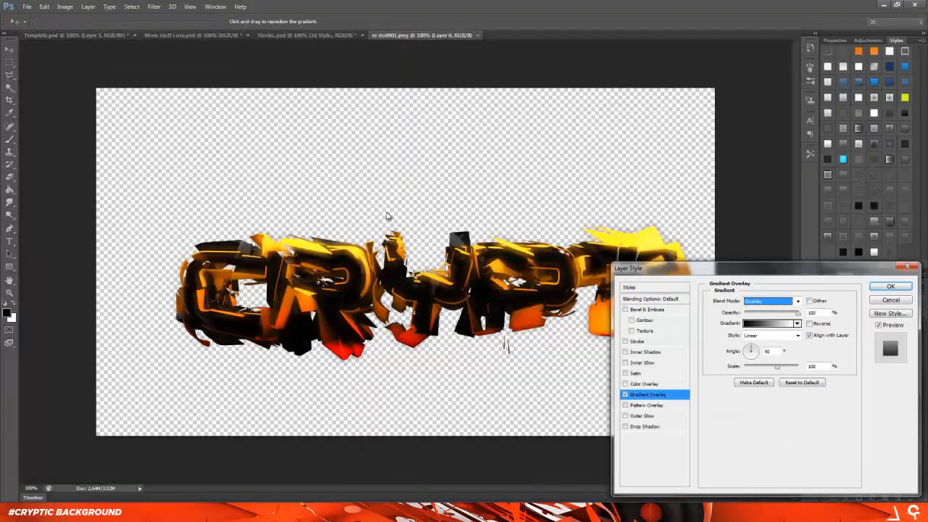
Try a Pattern Overlay on CRYPT, then switch to an orange-gold Gradient Overlay and edit its stop colour.
click(647, 405)
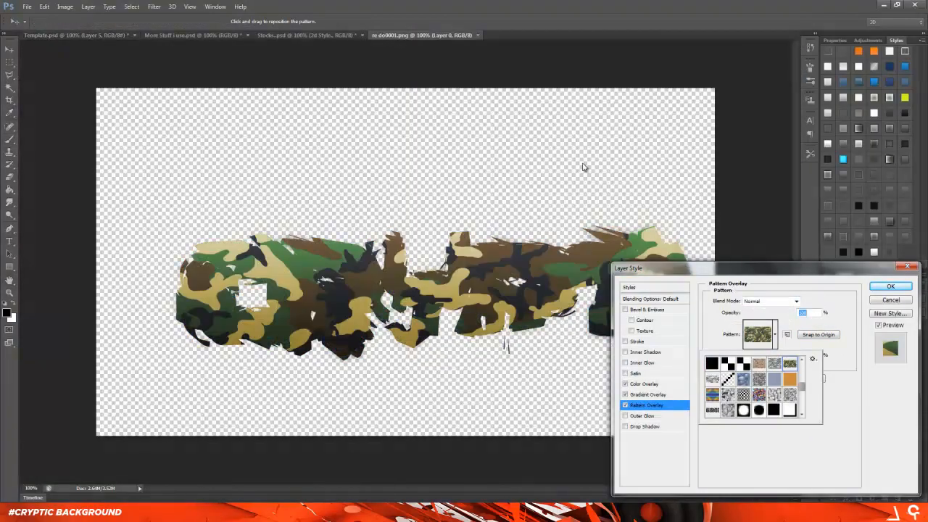
click(890, 285)
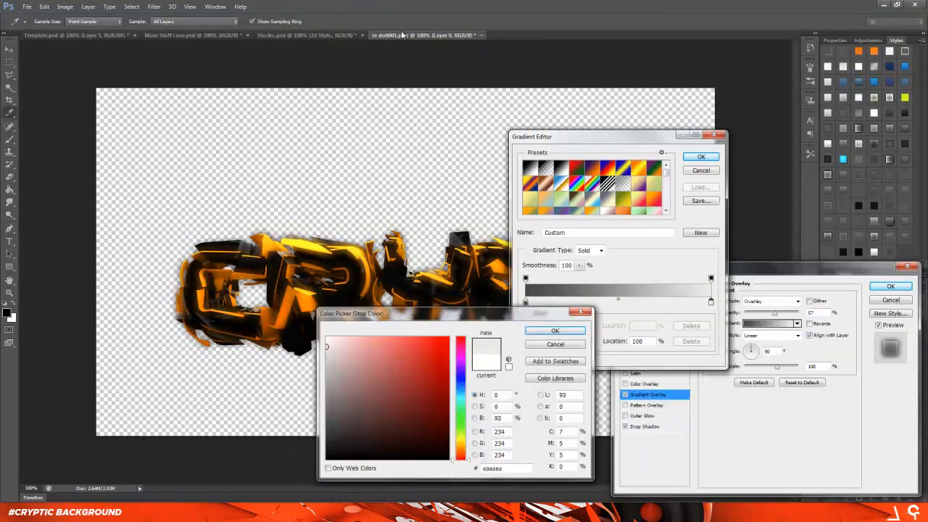
Duplicate the gold CRYPT text layer with its effects and move it into Template.psd.
click(154, 5)
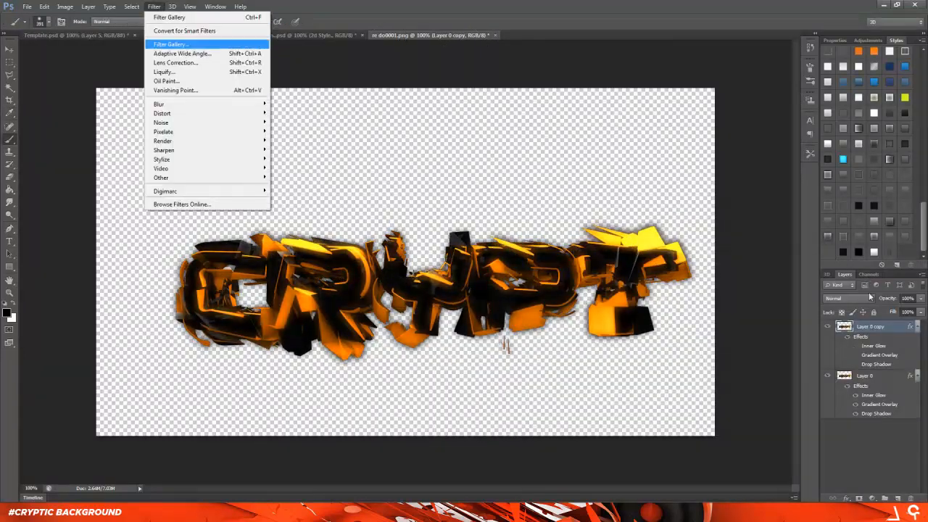
click(170, 43)
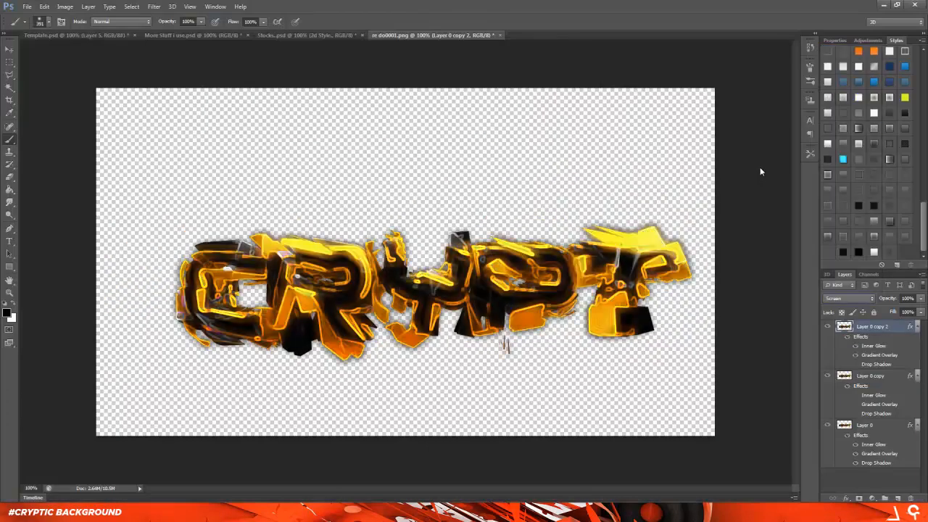
click(864, 425)
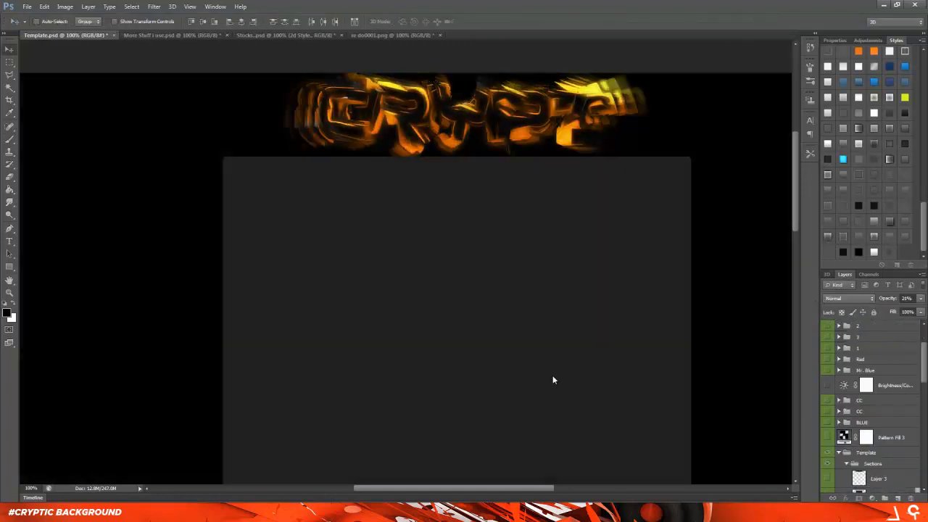
Bring a grunge texture layer from the other document into Template.psd beneath the text.
click(167, 35)
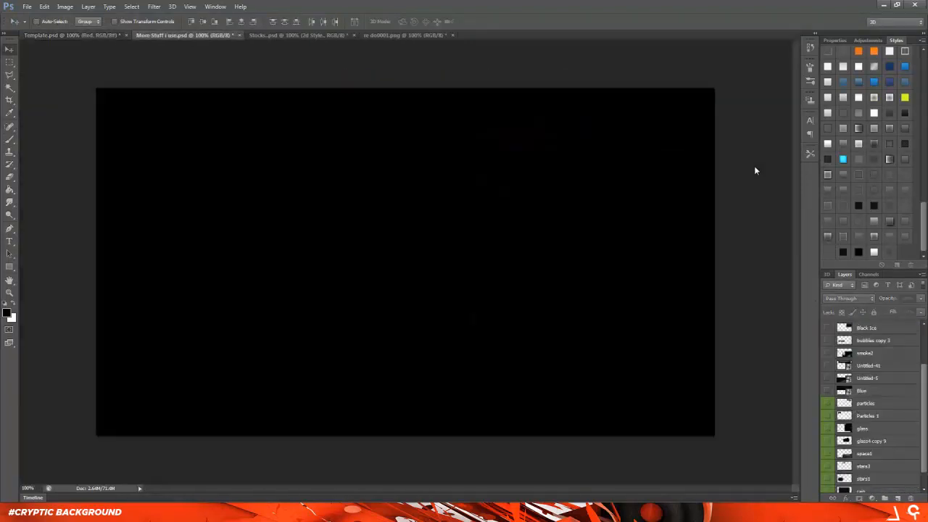
click(73, 35)
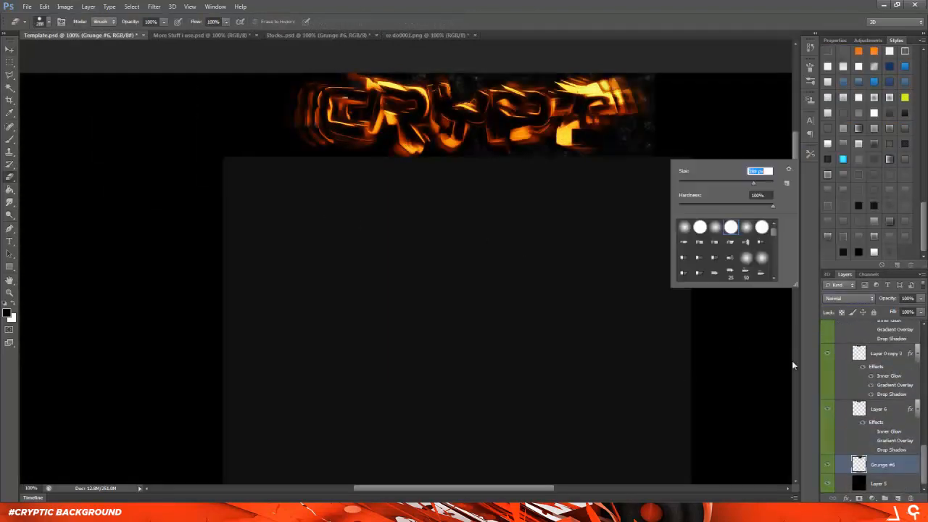
Duplicate the Grunge layer and copy another grunge layer from Shells.psd into the template.
click(771, 179)
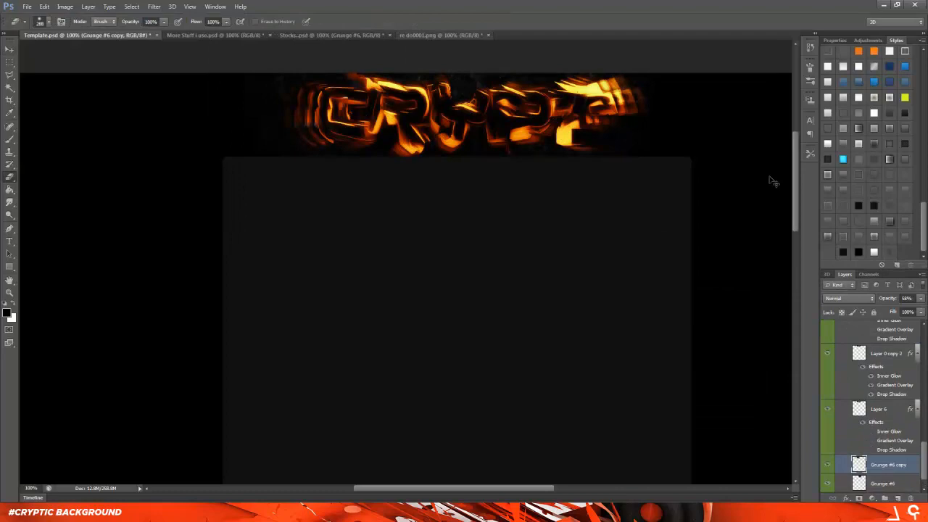
click(297, 35)
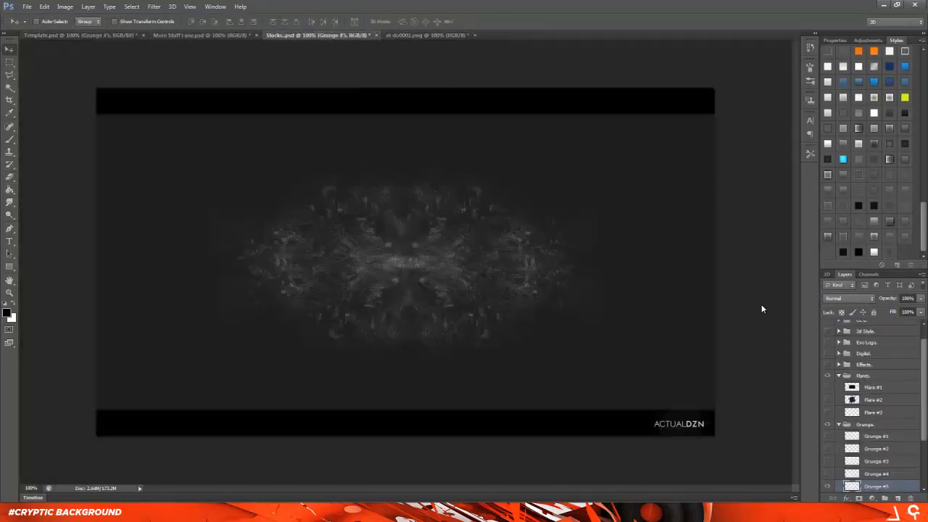
click(41, 35)
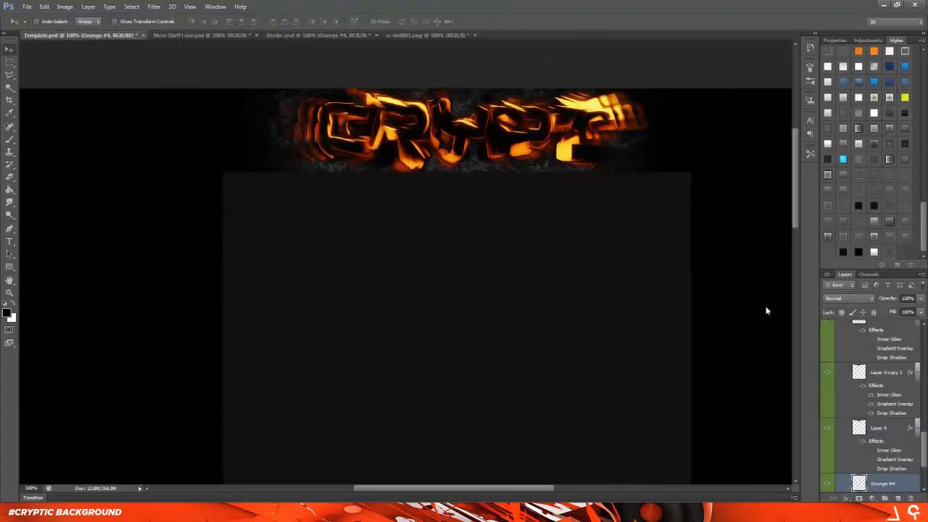